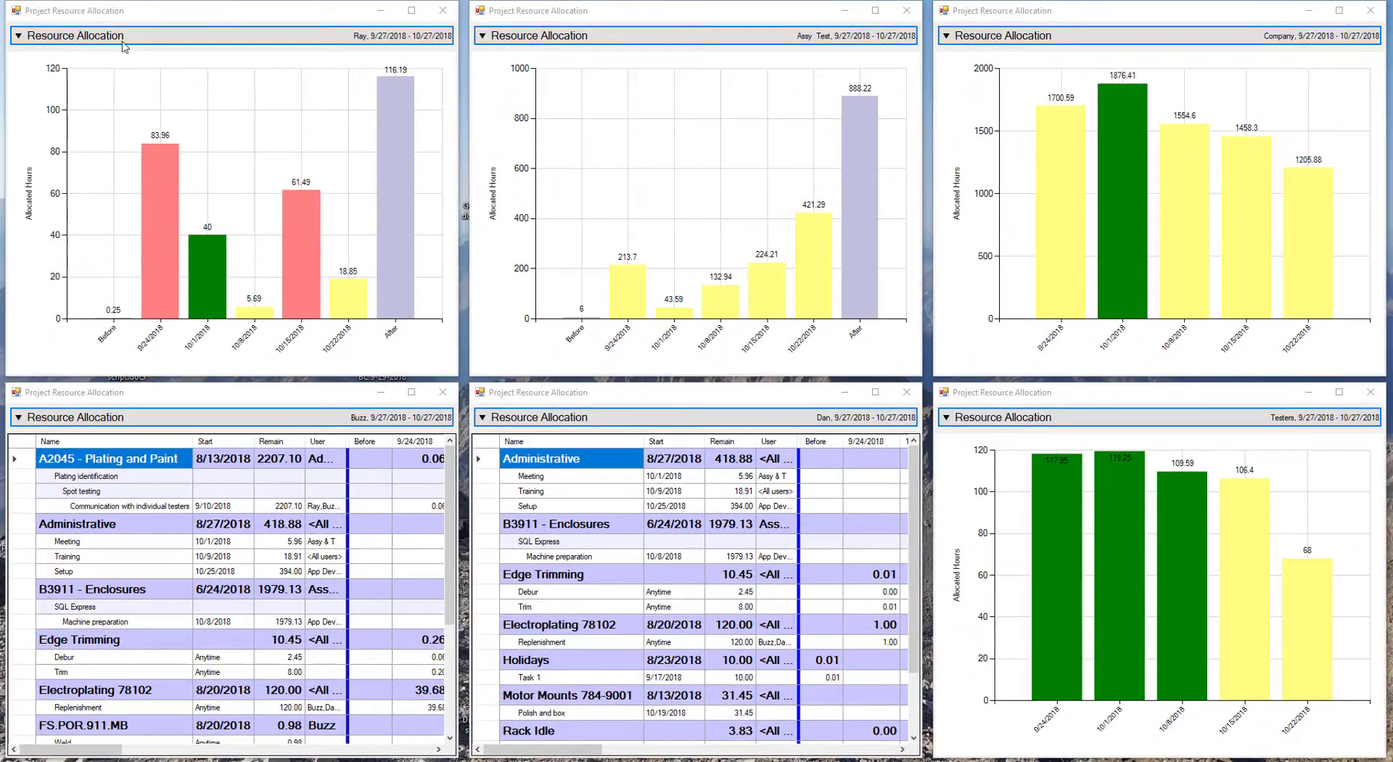
# Step: Bring up Standard Time's Project Tasks Gantt chart showing A1889 - Bandsaws and A2045 - Plating and Paint
pyautogui.click(87, 36)
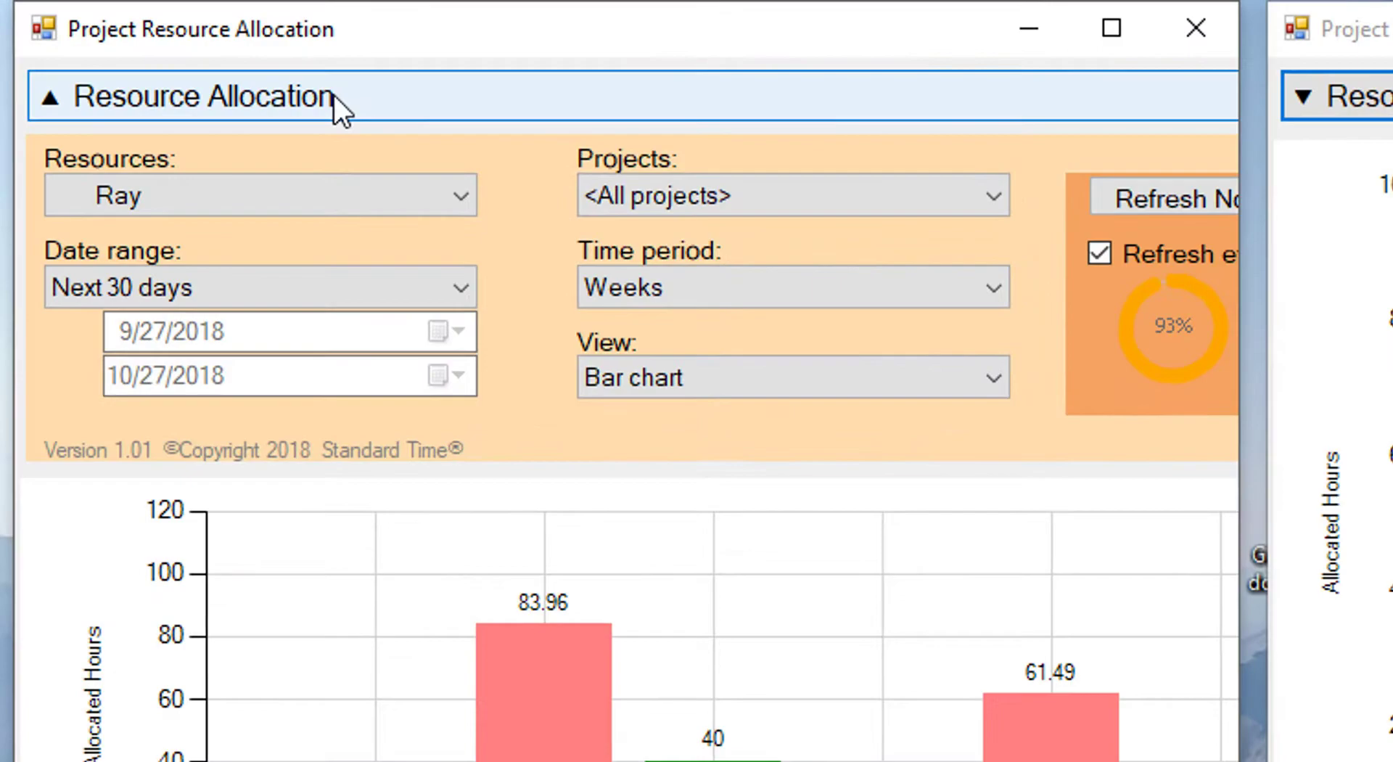
pyautogui.moveTo(559, 366)
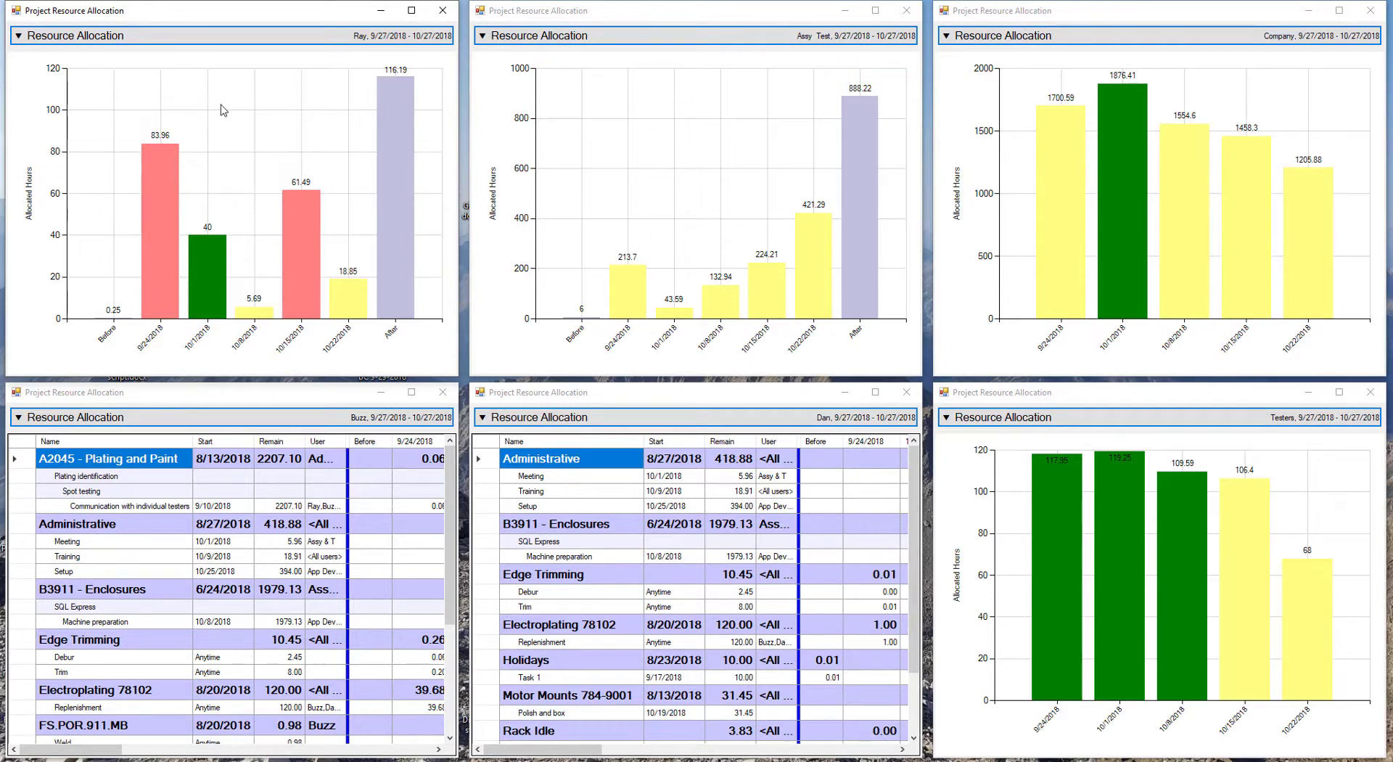
pyautogui.moveTo(228, 491)
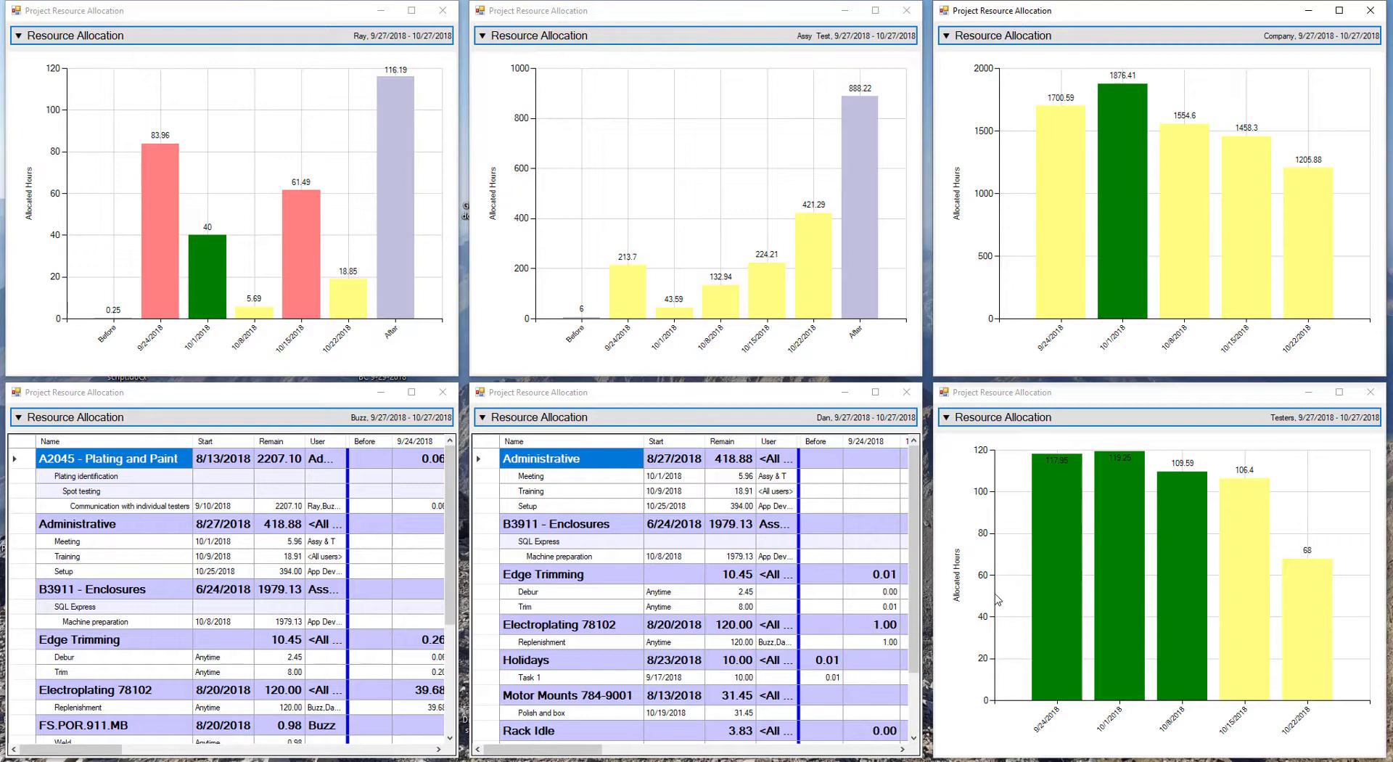
pyautogui.moveTo(715, 150)
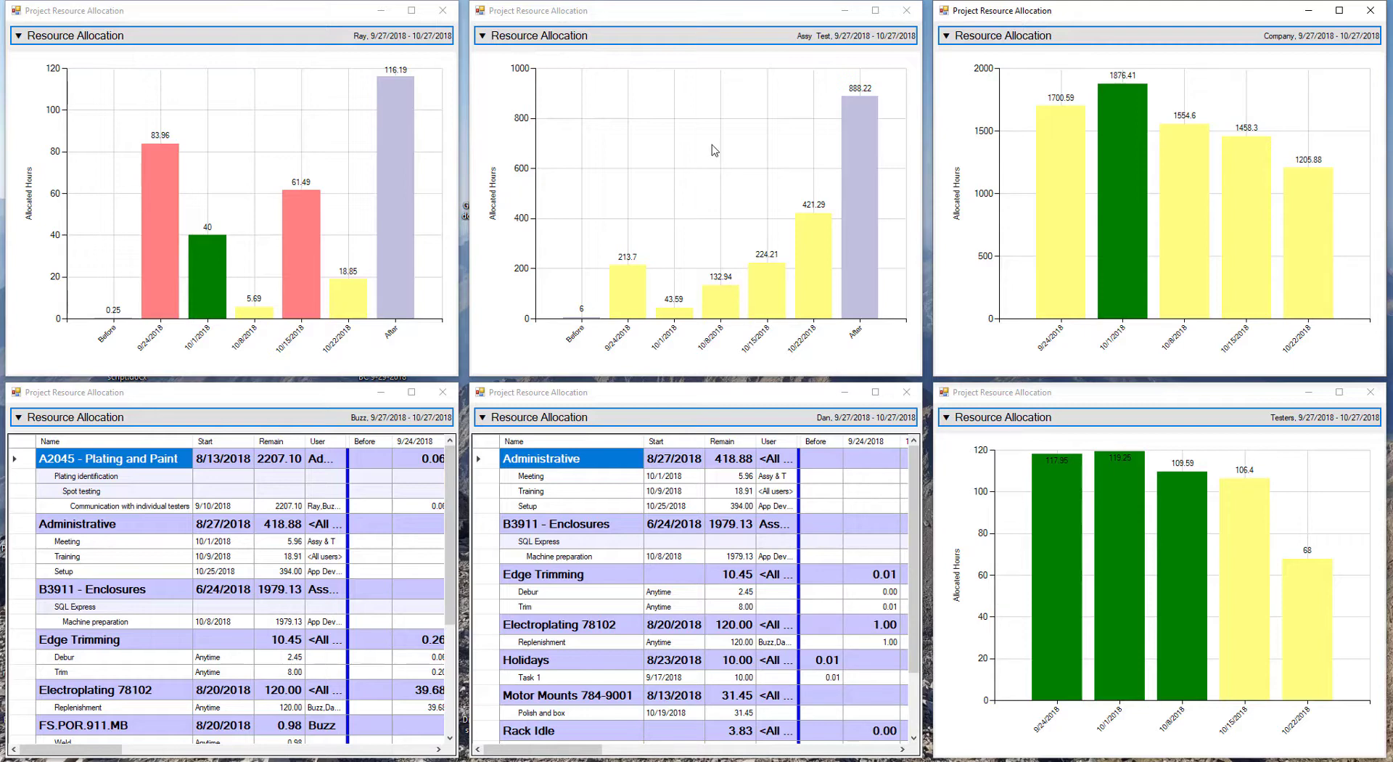
pyautogui.moveTo(645, 143)
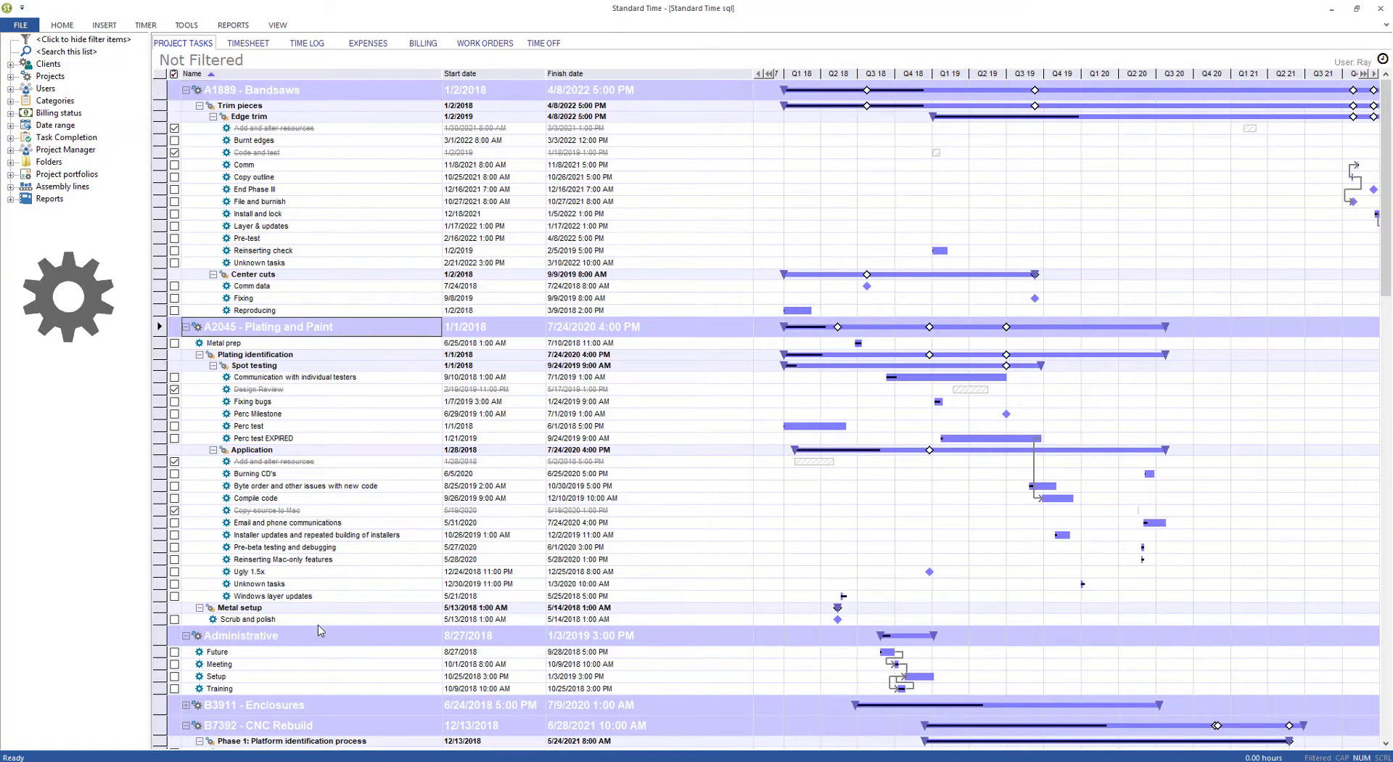
pyautogui.click(240, 634)
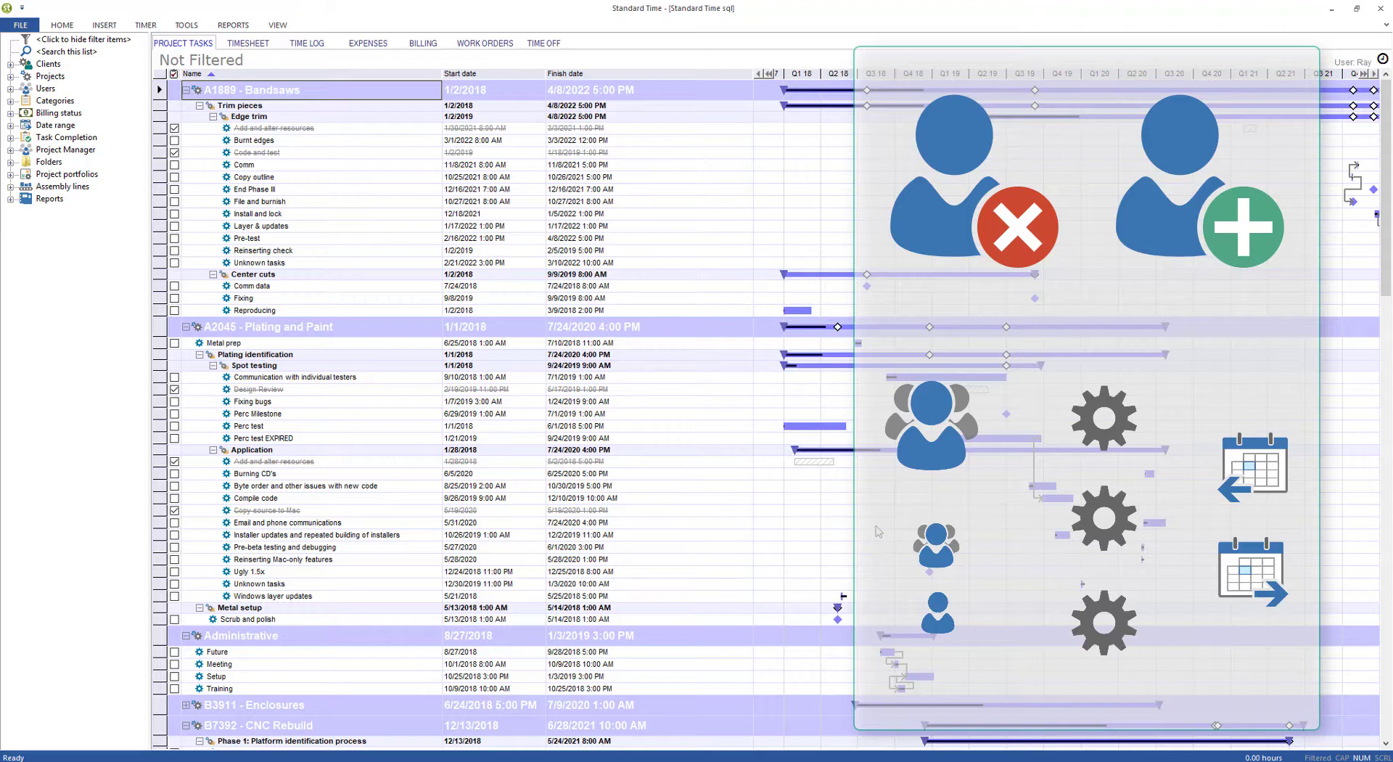
pyautogui.moveTo(878, 530)
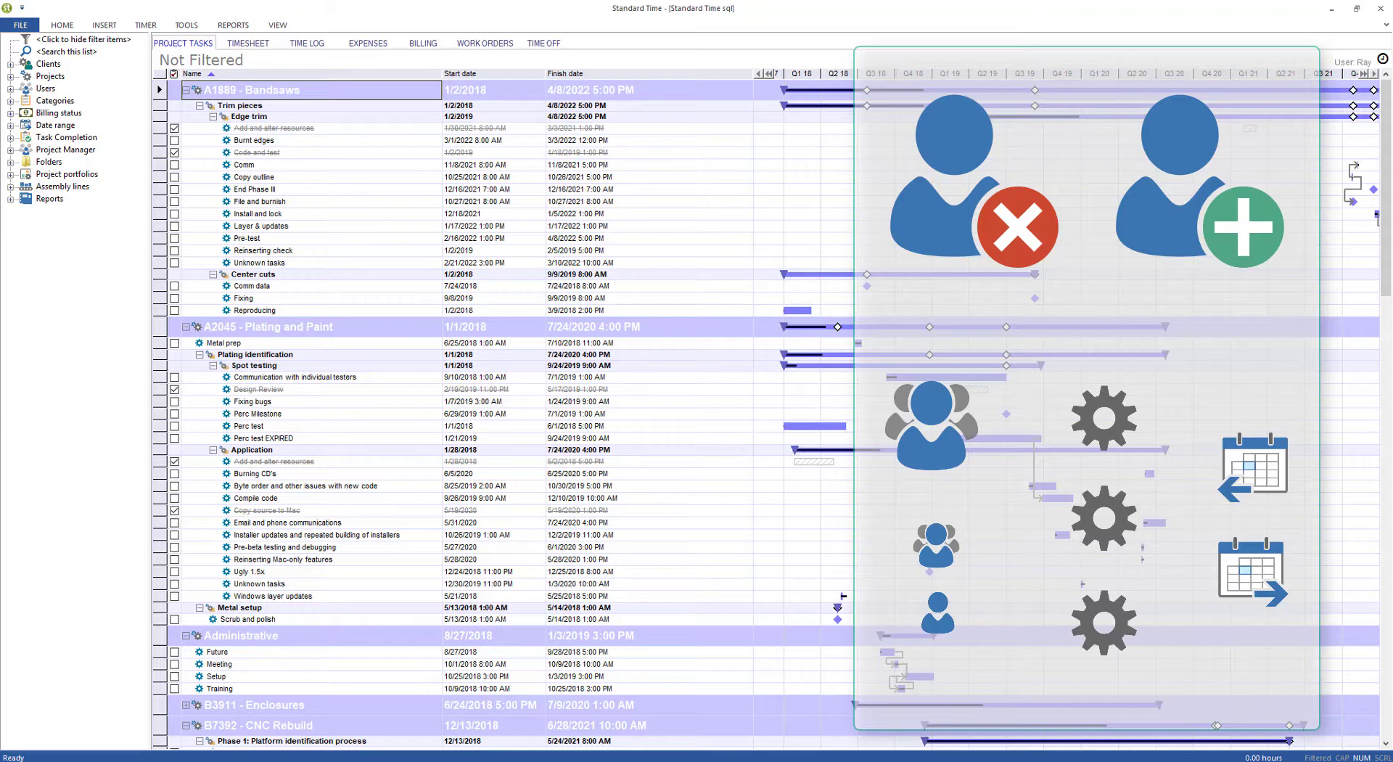